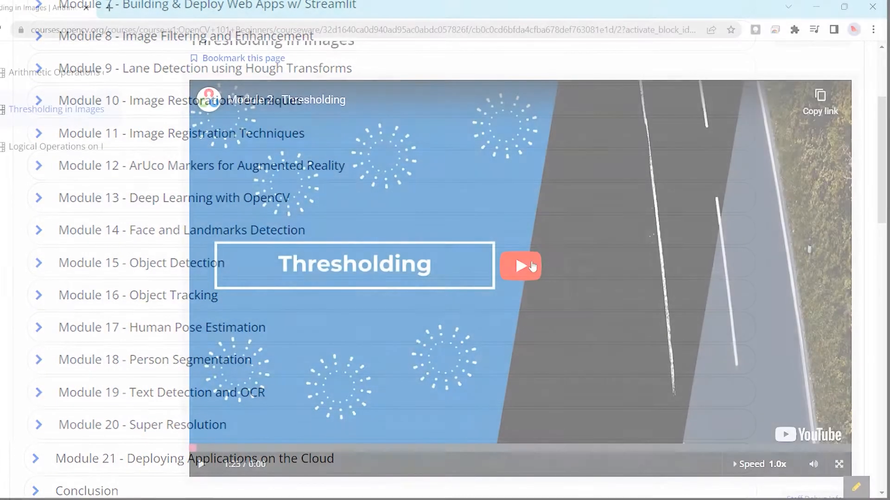
# Play the Thresholding lesson video and scroll to the PNG alpha-channel notebook below it.
pyautogui.click(519, 267)
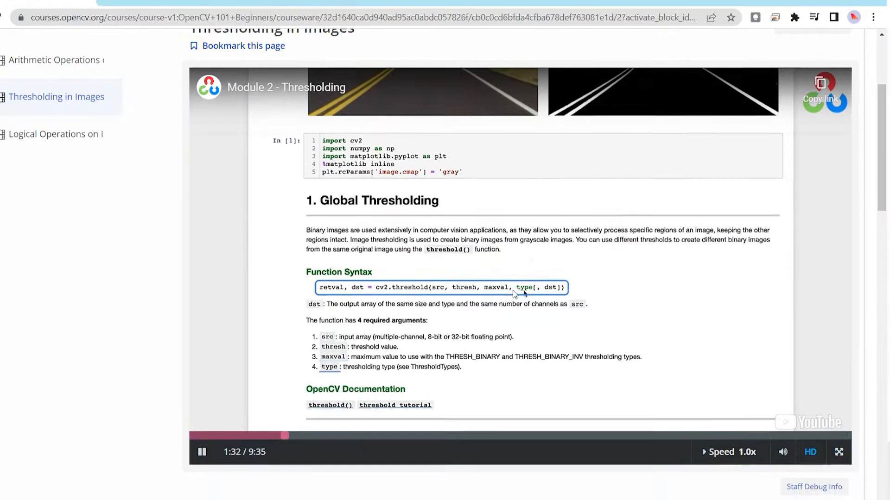
pyautogui.scroll(-3)
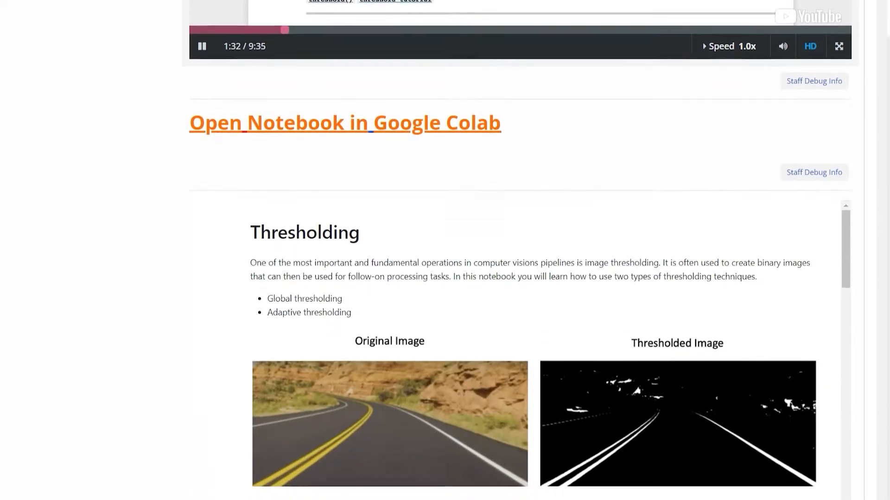
pyautogui.scroll(-3)
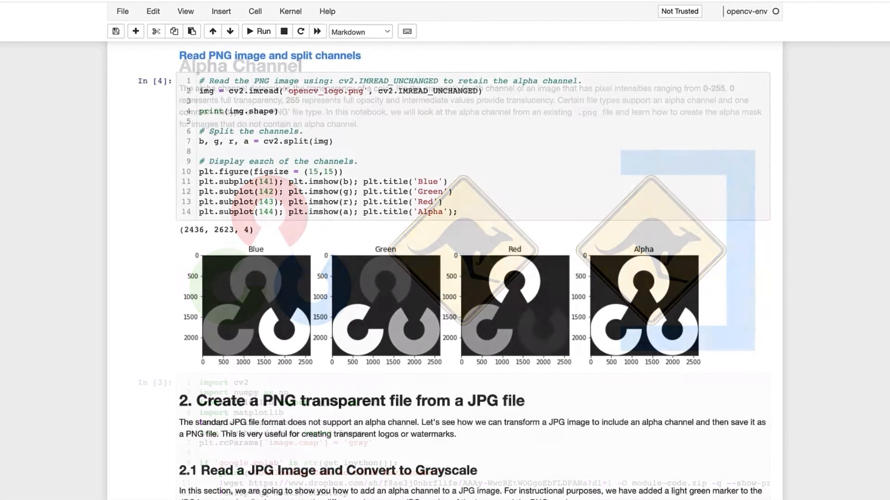
# Scroll through the grayscale, colour and masked calcHist histogram notebooks to Histogram Equalization.
pyautogui.scroll(-3)
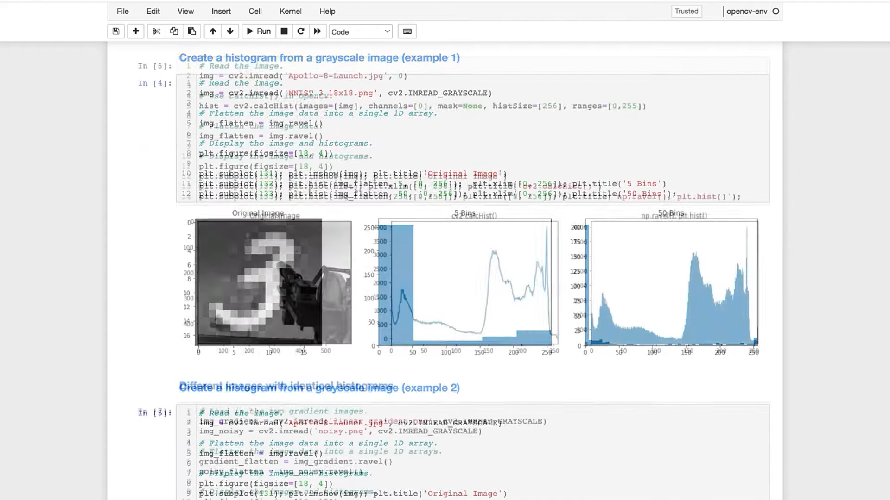
pyautogui.scroll(-3)
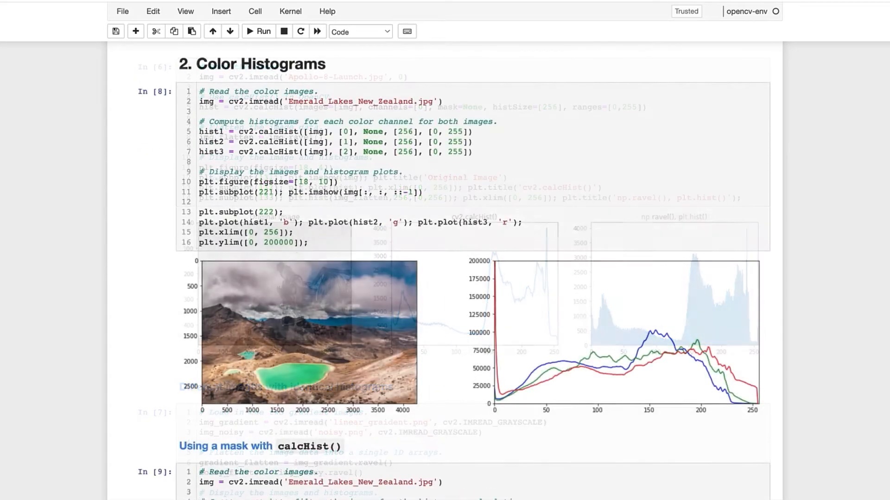
pyautogui.scroll(-3)
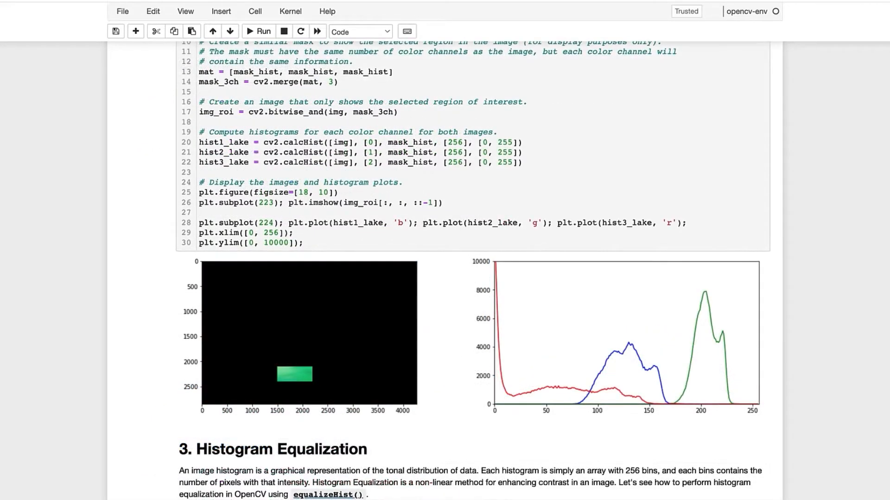
pyautogui.scroll(-3)
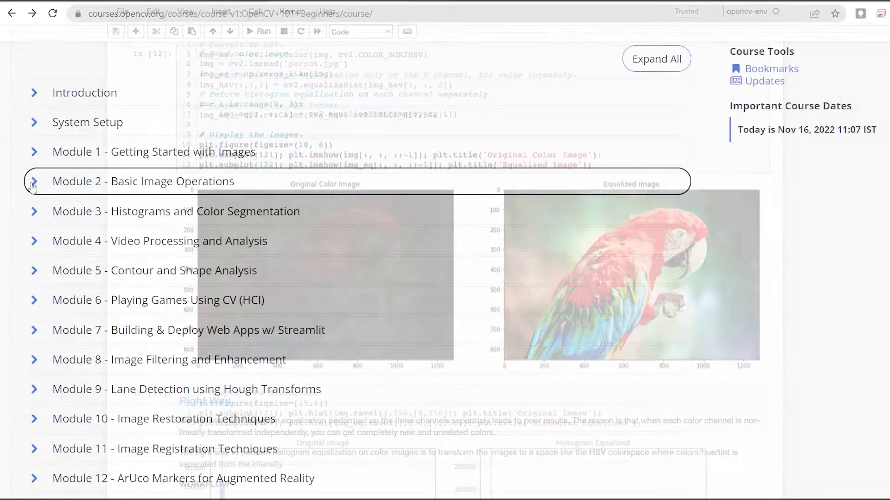
# Expand Module 2, save its code zip archive, and move on toward Quiz 2 and the convolution notebook.
pyautogui.click(35, 181)
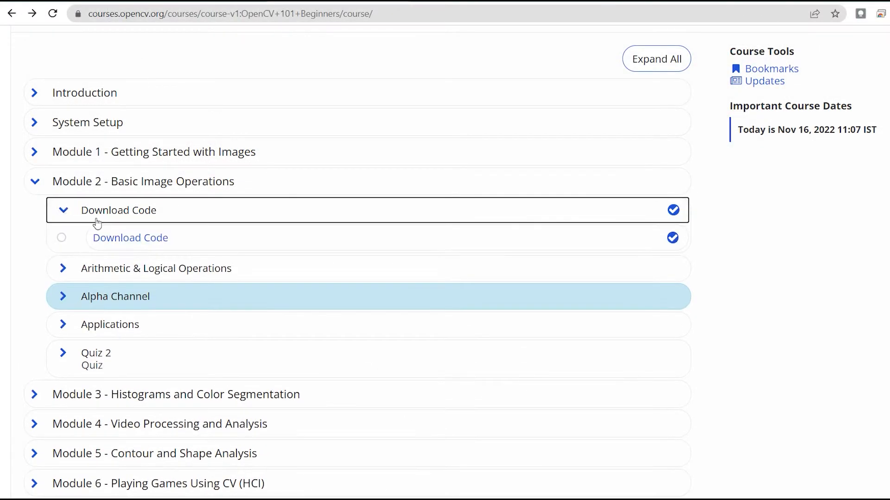
pyautogui.click(130, 237)
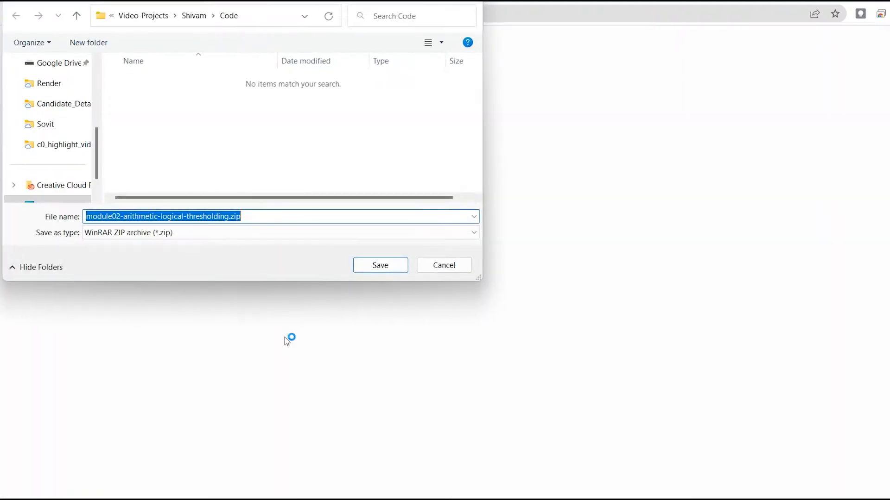
pyautogui.click(380, 265)
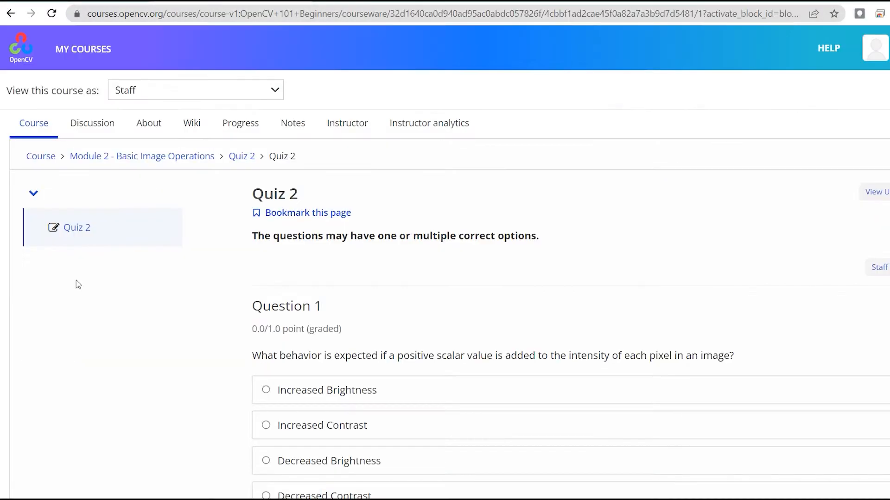
pyautogui.scroll(-3)
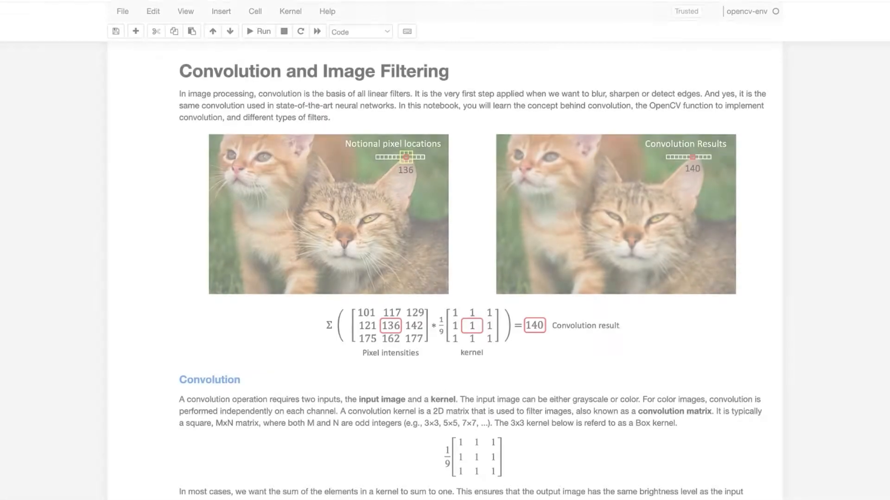
# Scroll through Gaussian blur, Sobel and Canny edge detection to the ArUco markers ROI section.
pyautogui.scroll(-3)
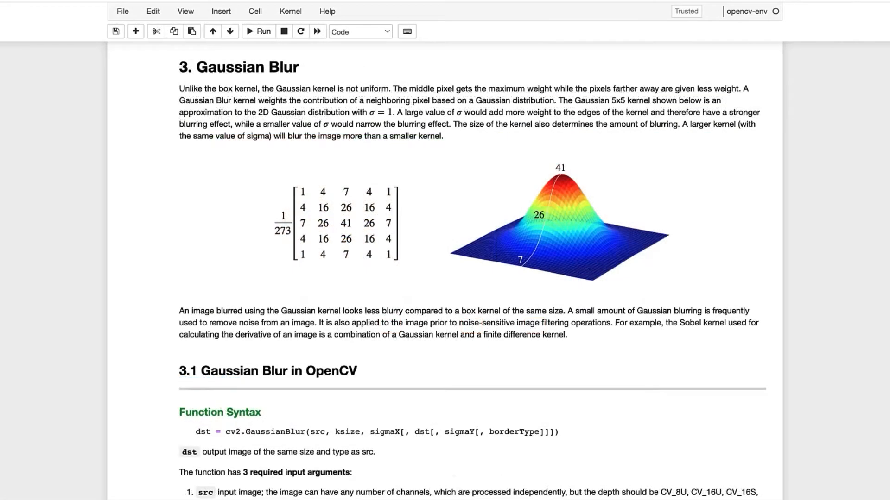
pyautogui.scroll(-3)
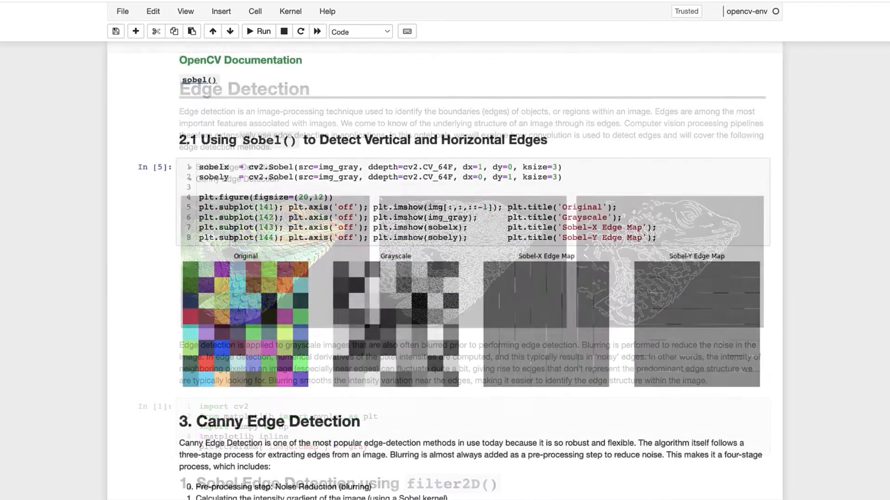
pyautogui.scroll(-3)
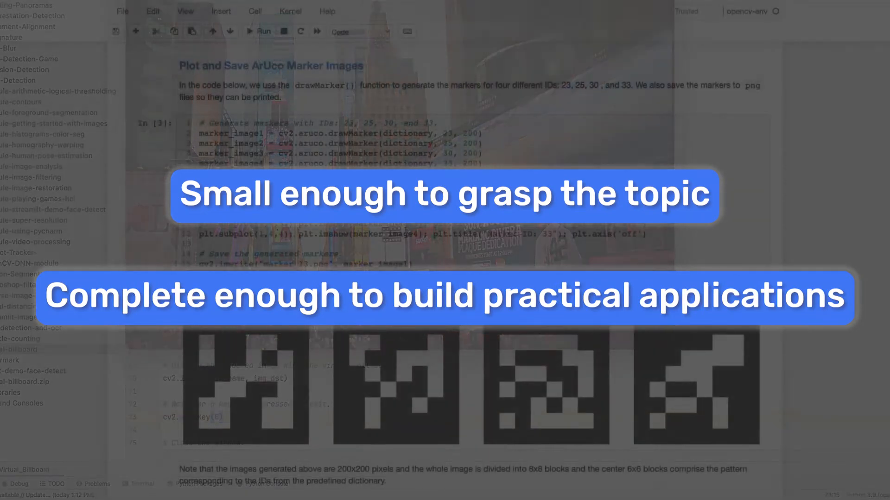
pyautogui.scroll(-3)
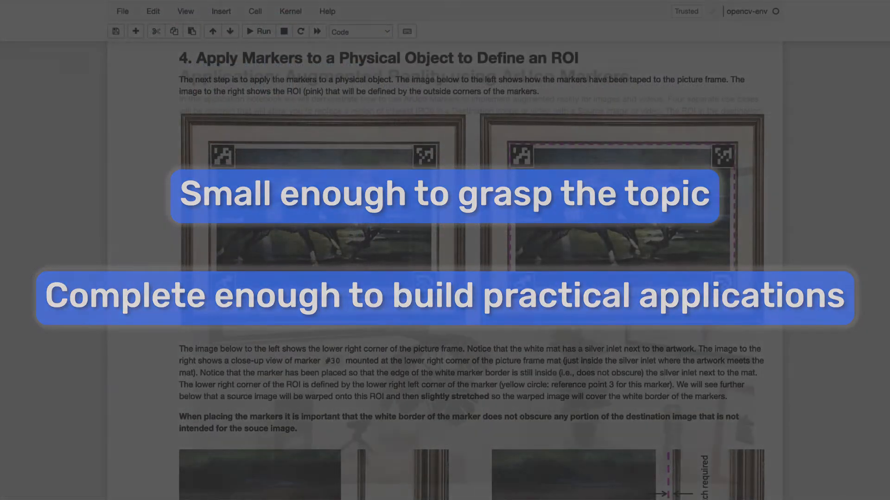